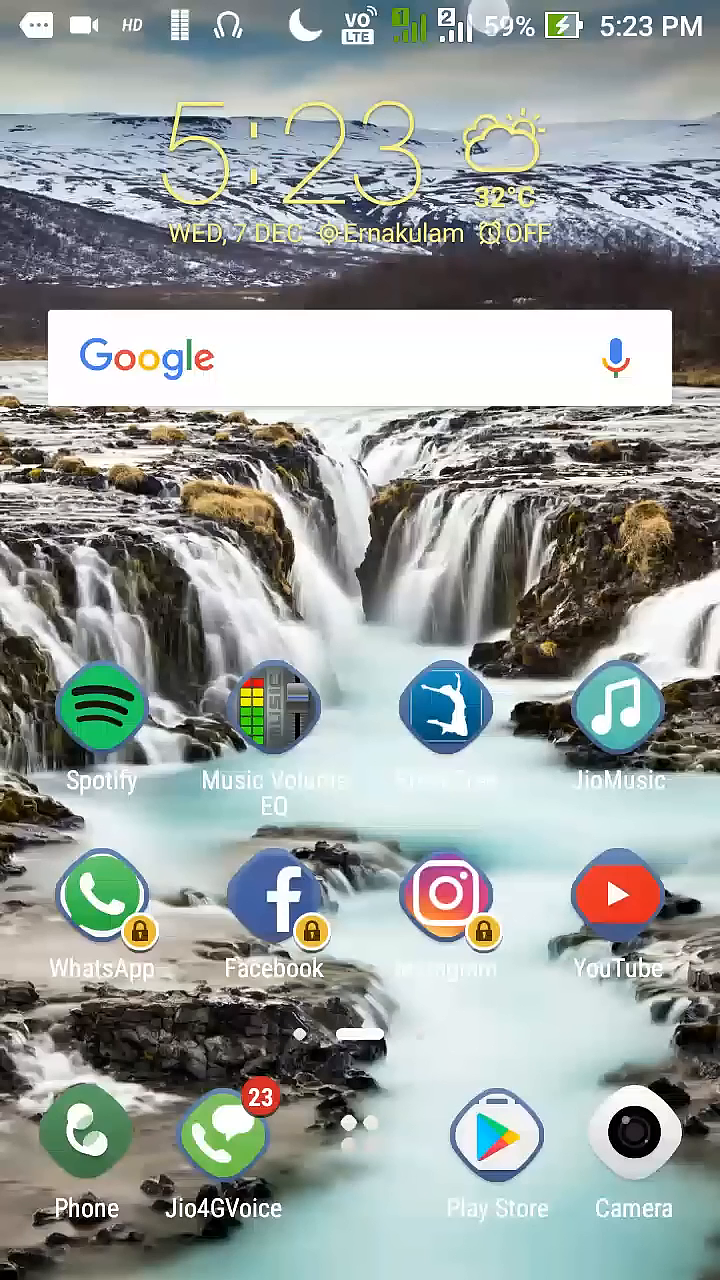
# Step: Pull down the notification shade to reveal the 'Device is HD capable' notification
pyautogui.moveTo(360, 10); pyautogui.dragTo(360, 600)
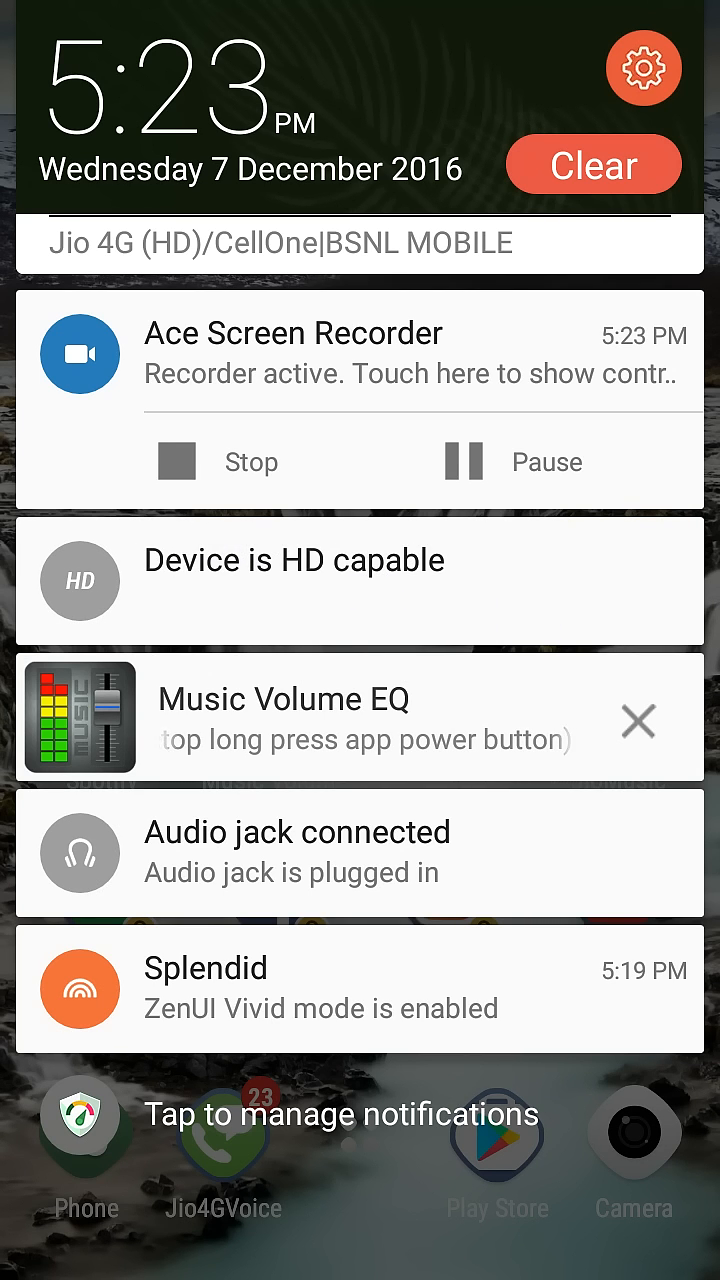
# Step: Dismiss the Music Volume EQ notification and reach the org.codeaurora.ims notification settings
pyautogui.click(636, 720)
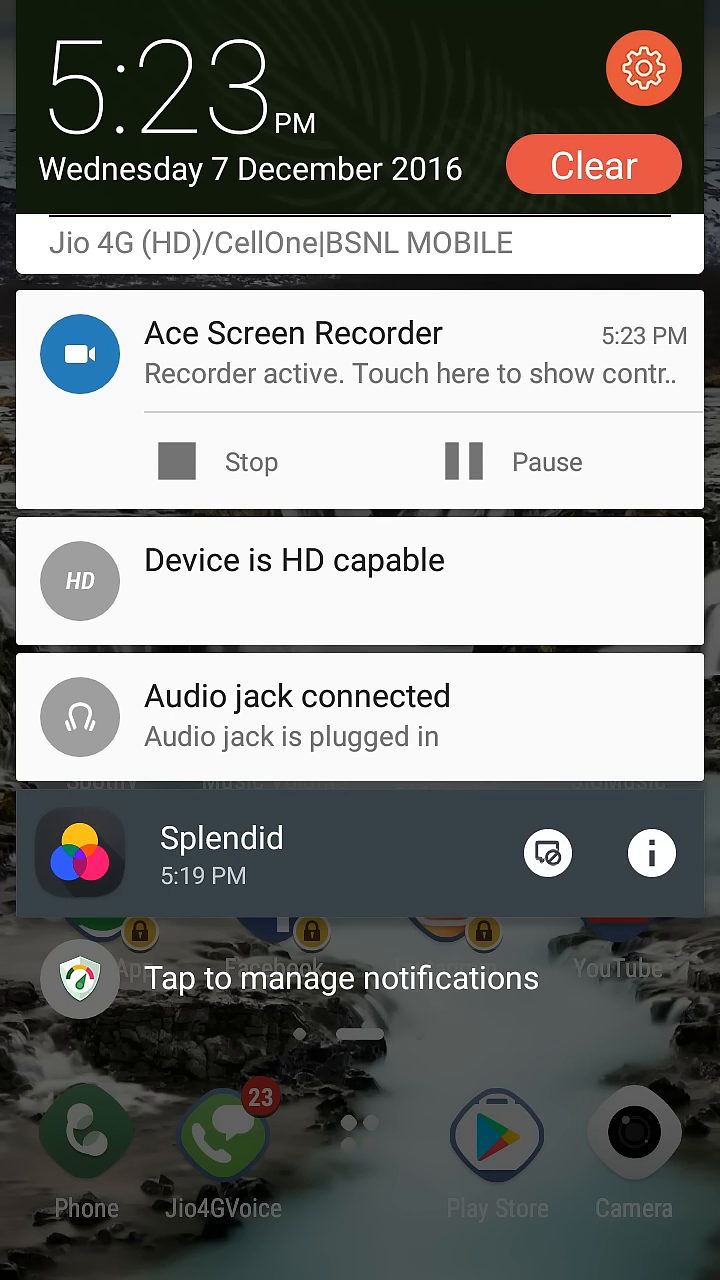
pyautogui.click(548, 852)
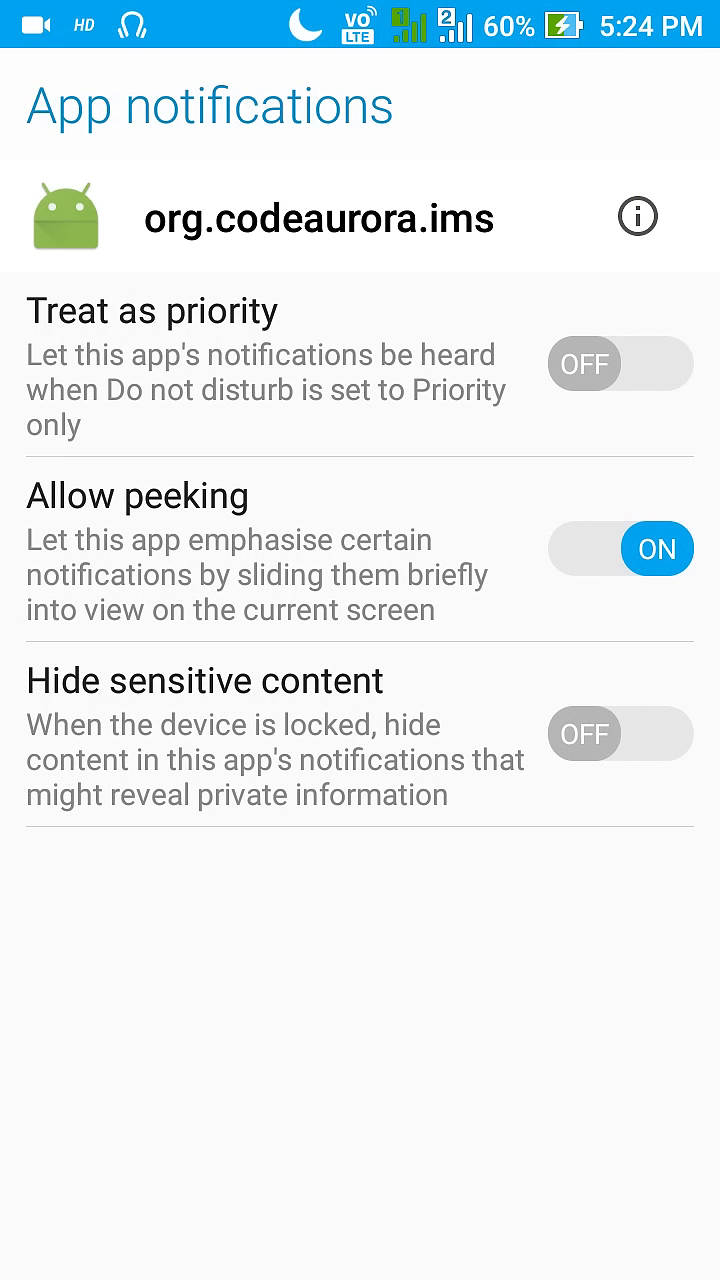
# Step: Go into app details for org.codeaurora.ims to clear its data and remove the HD alert
pyautogui.click(636, 216)
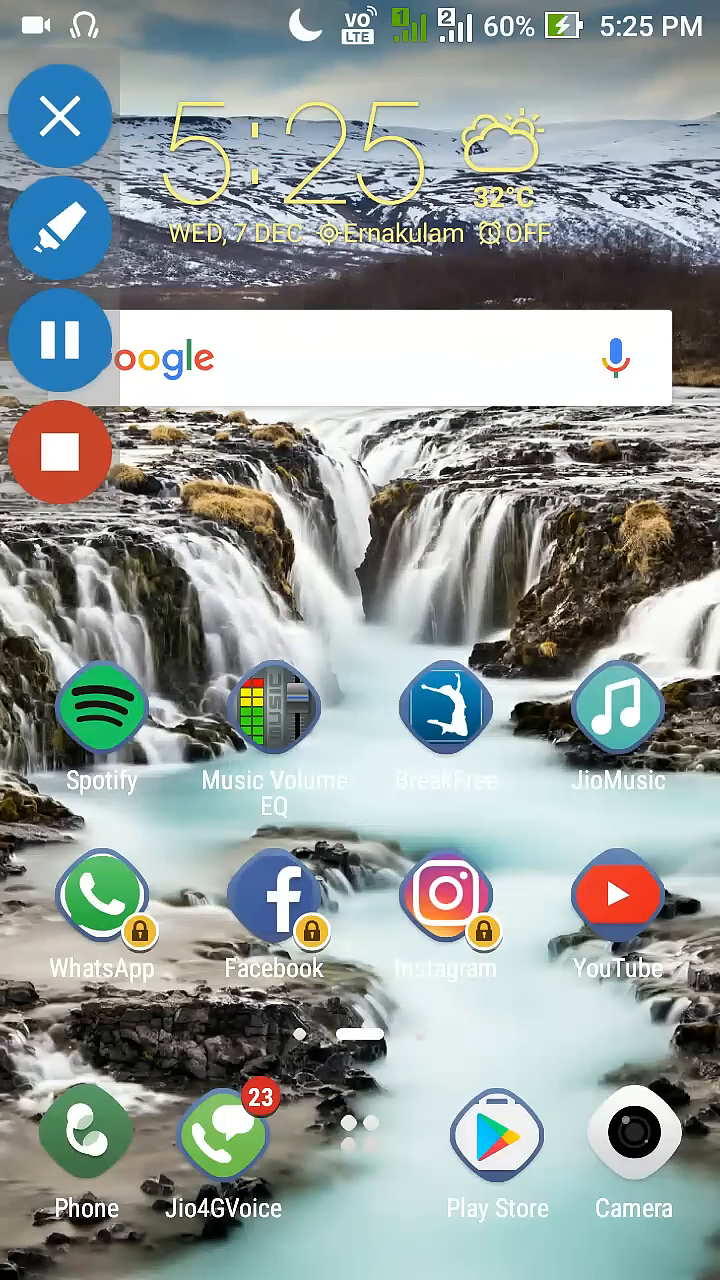
# Step: Check Network settings via Recents to confirm Enhanced 4G LTE Mode stays on, then close Recents
pyautogui.hscroll(-3)
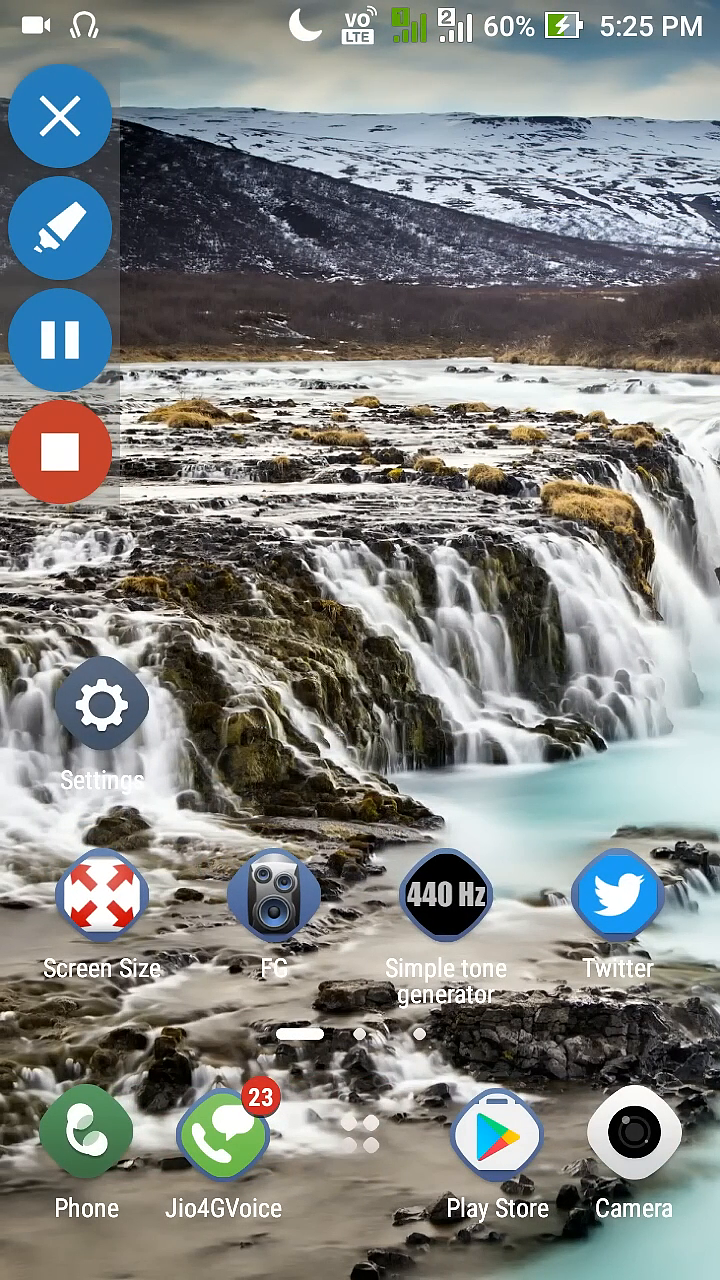
pyautogui.click(100, 704)
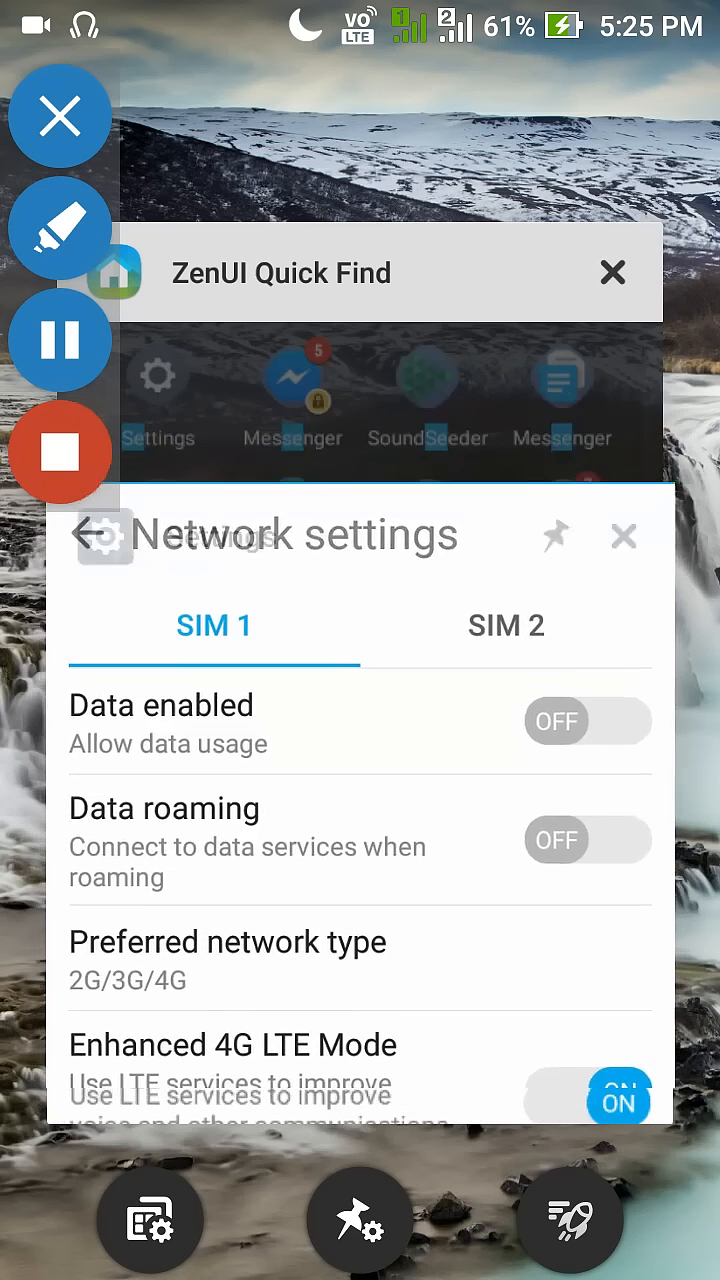
pyautogui.click(624, 536)
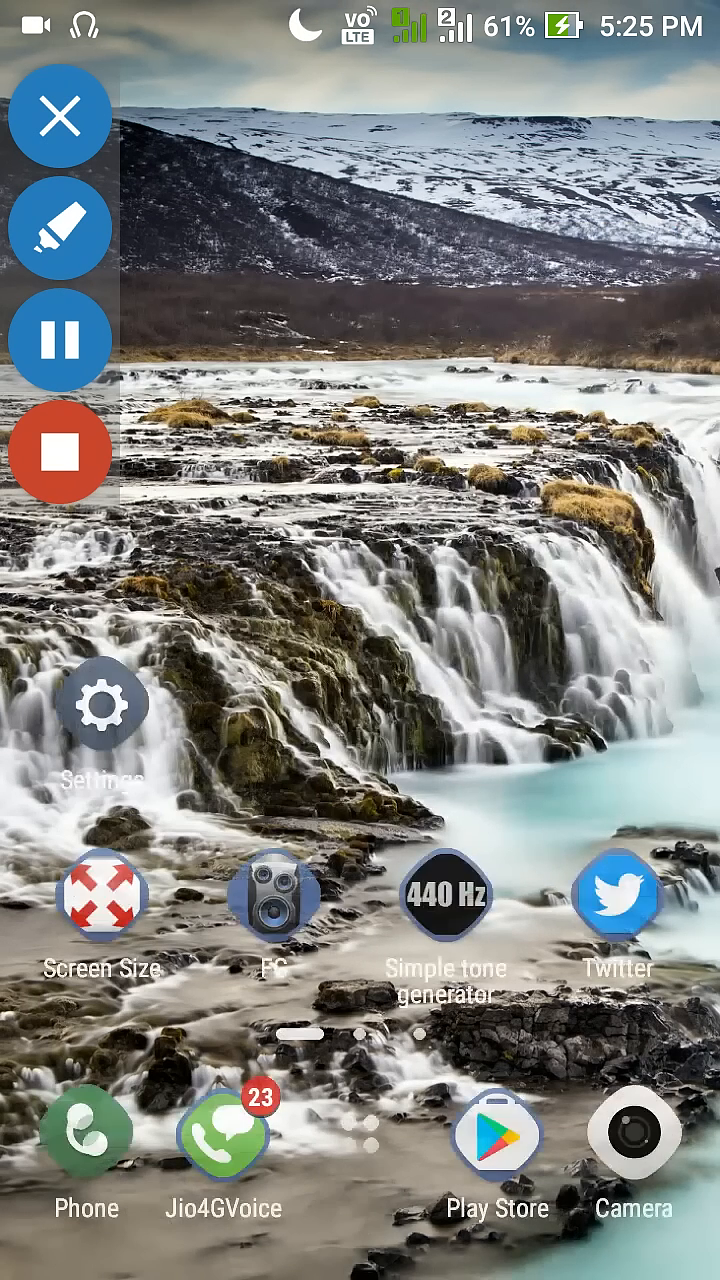